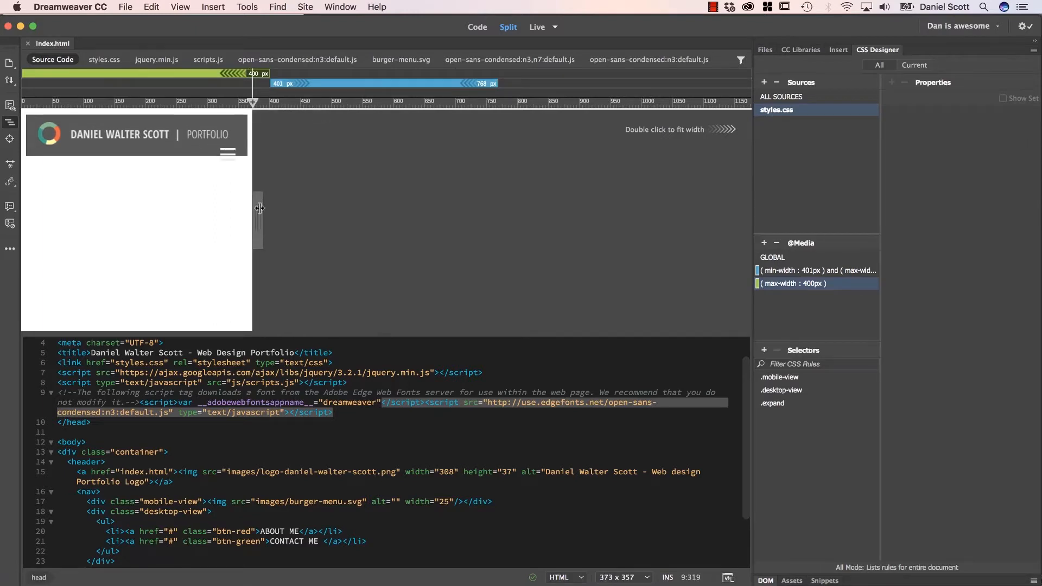
Step: Resize the Live preview to 400 px and select the (max-width: 400px) media query
left_click_drag(258, 208, 269, 207)
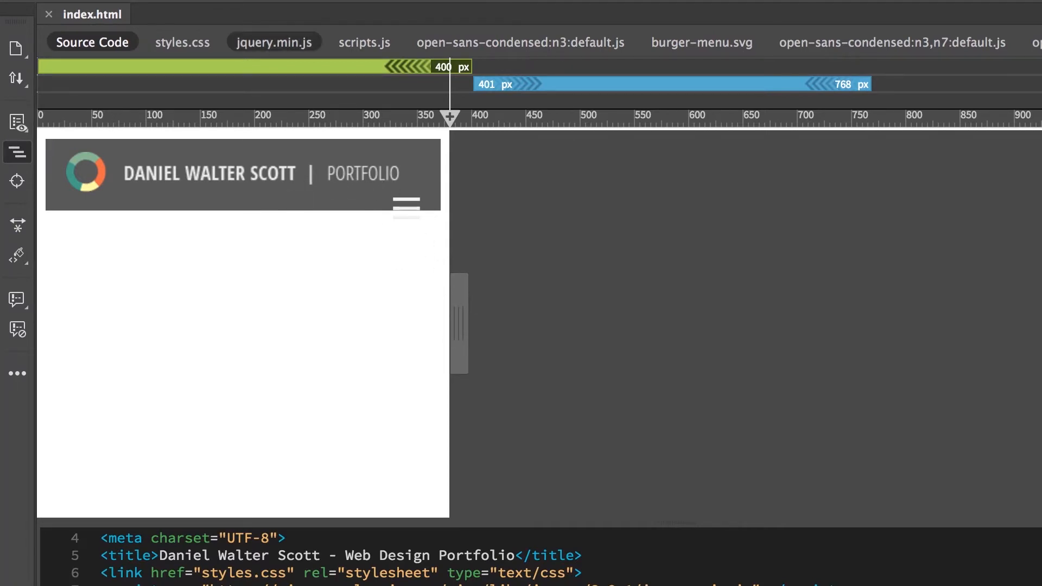
left_click(213, 173)
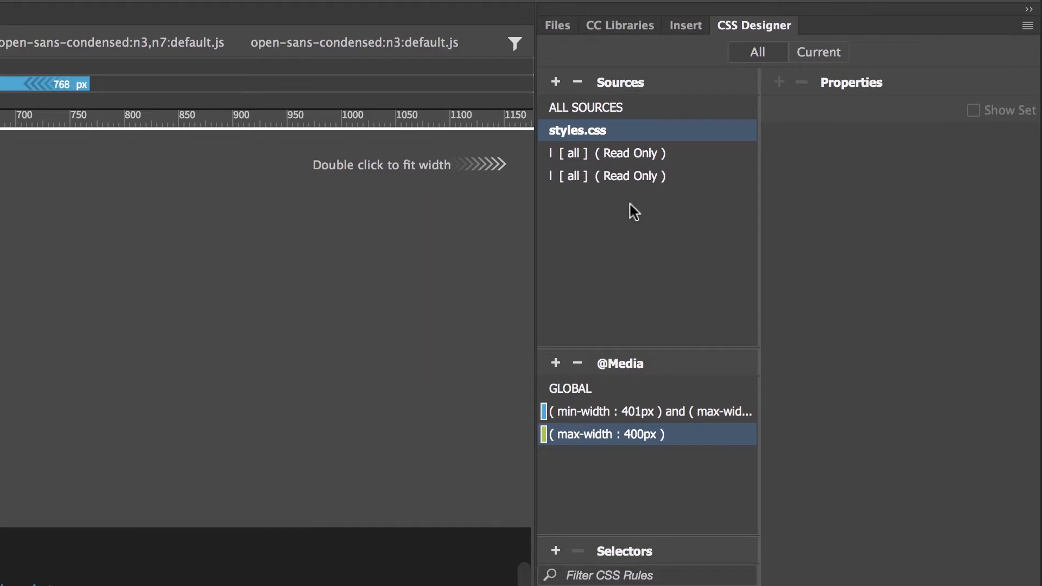
mouse_move(637, 196)
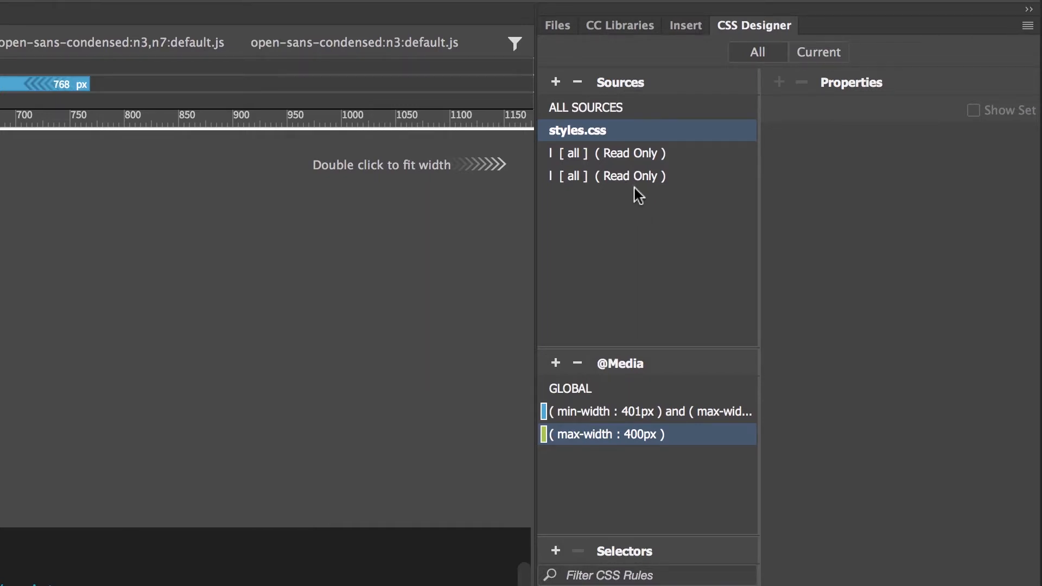
mouse_move(626, 151)
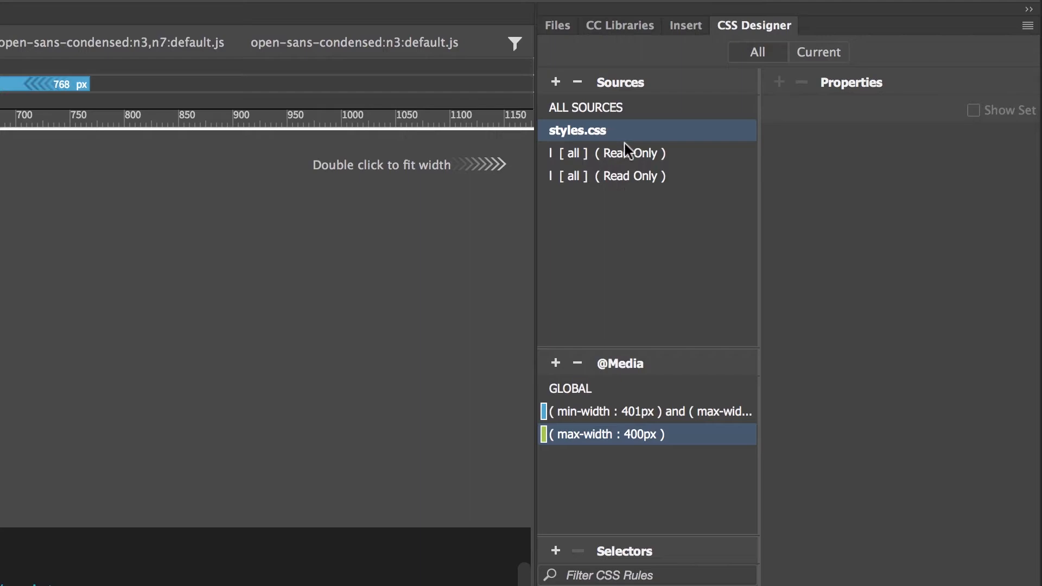
mouse_move(597, 349)
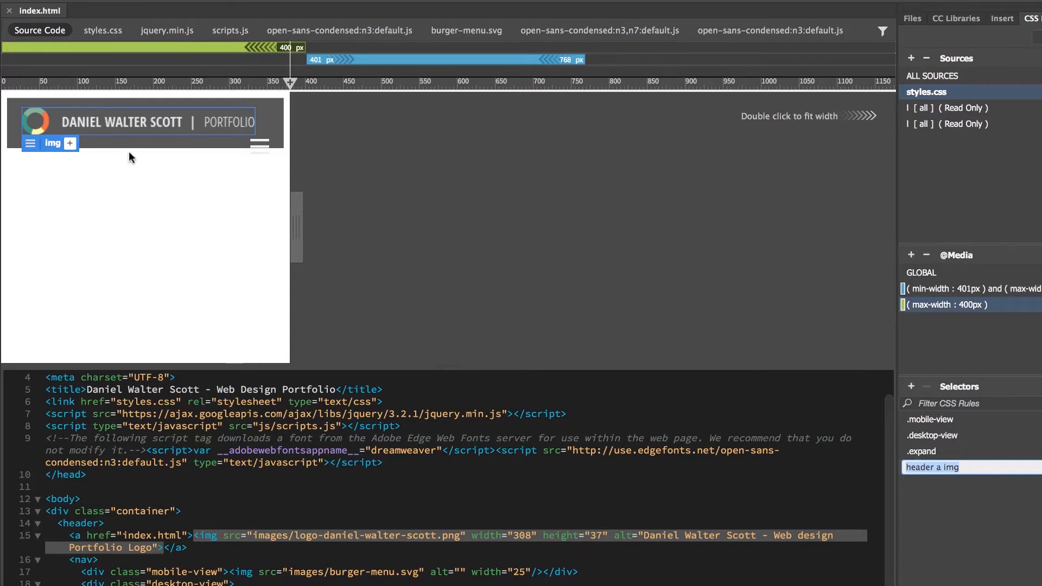
mouse_move(283, 198)
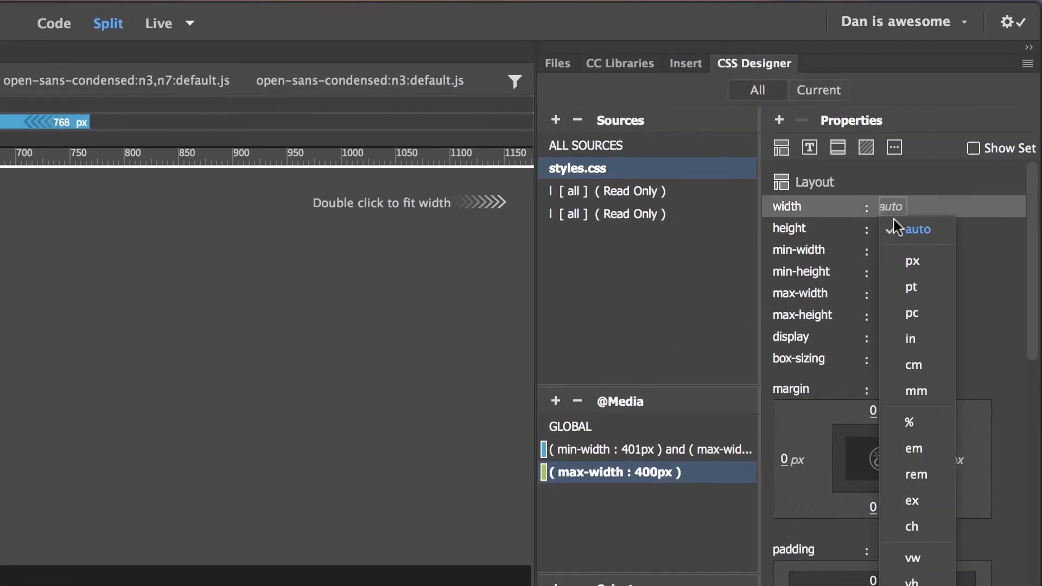
Step: Give the 400px header logo rule an 83% width and a percentage height
left_click(909, 423)
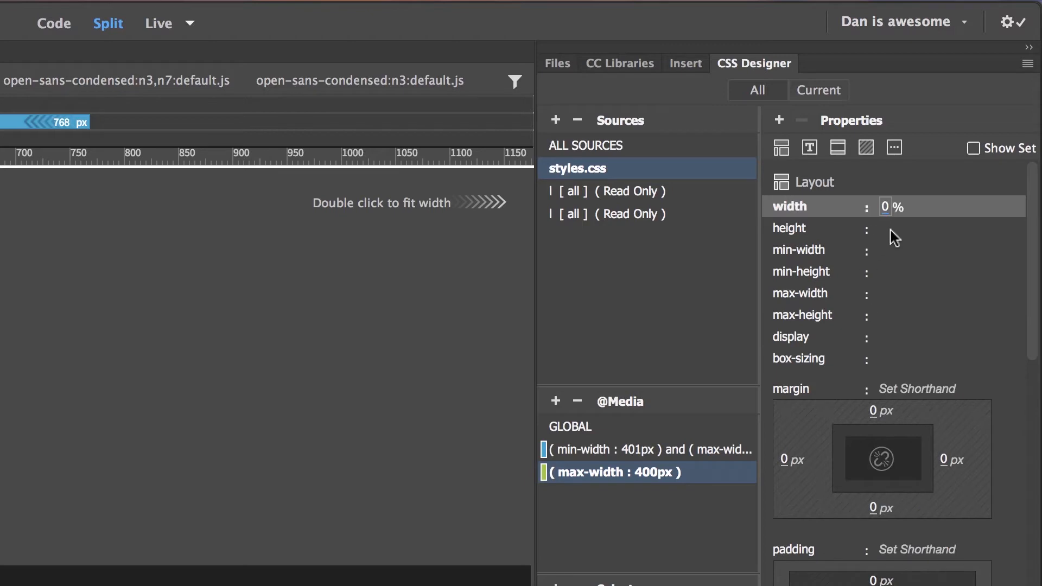
type("88%")
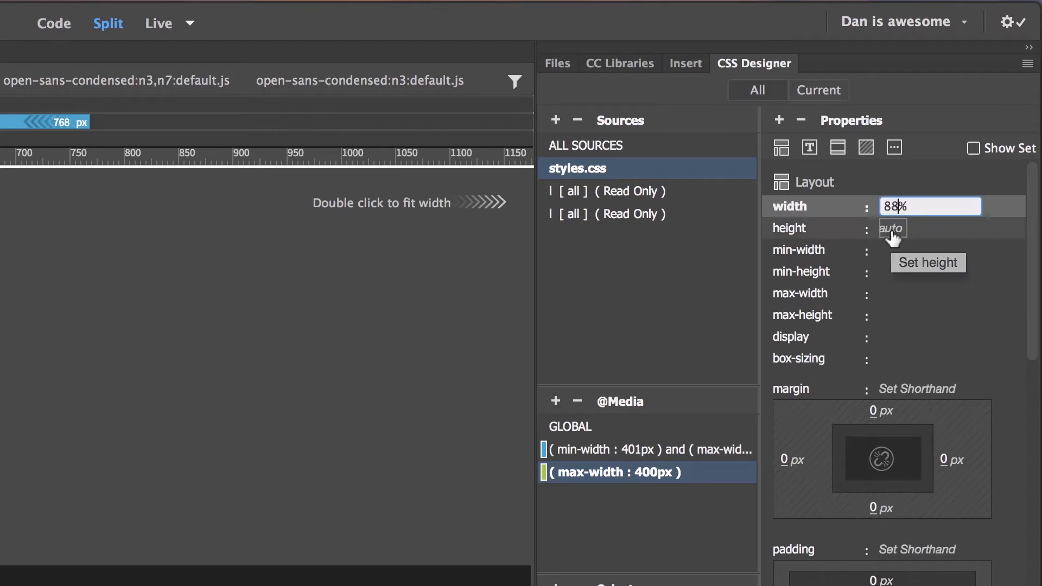
key("Backspace")
type("3 ")
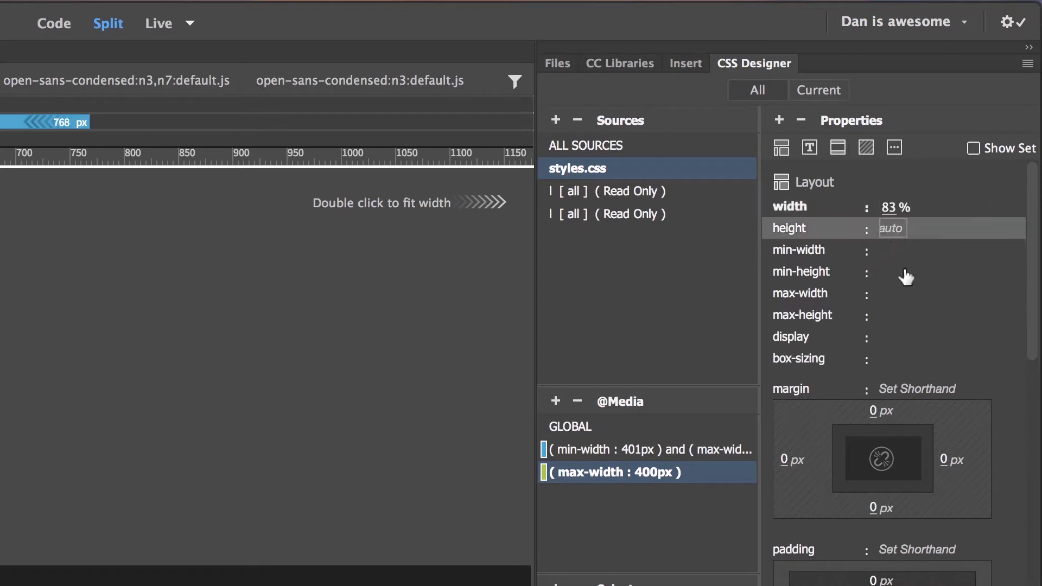
left_click(892, 228)
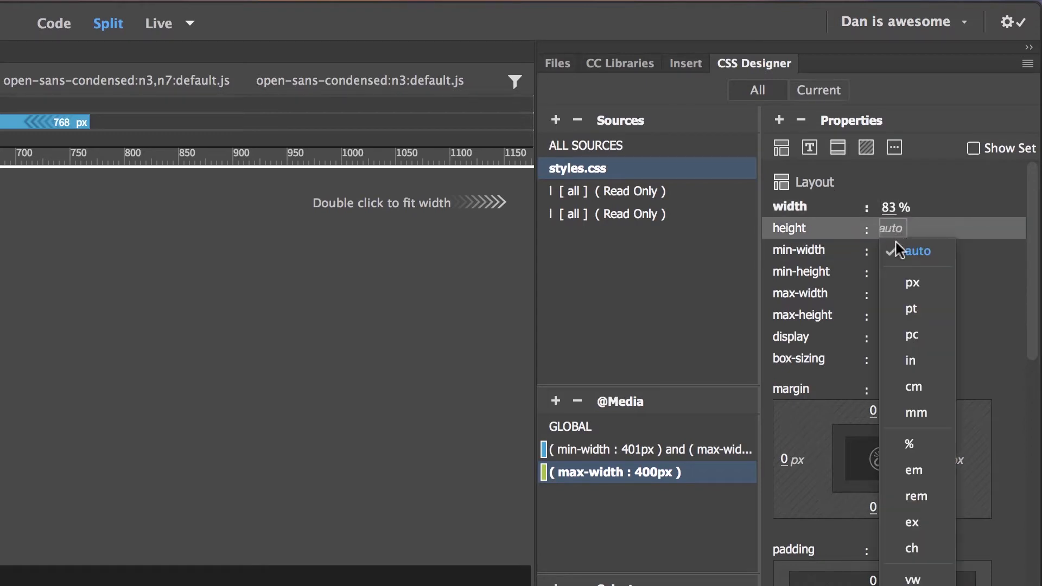
left_click(908, 443)
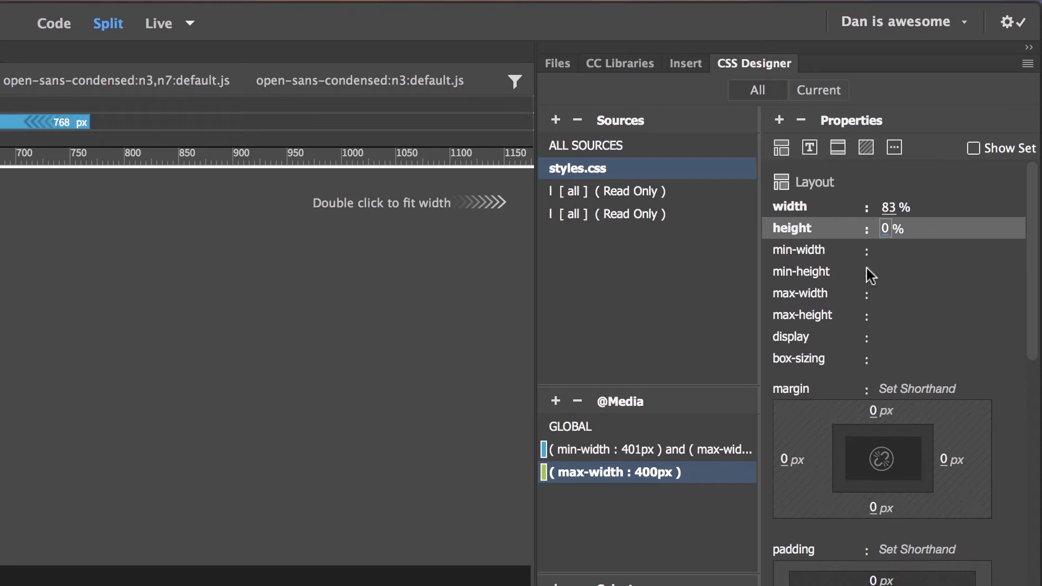
type("8%")
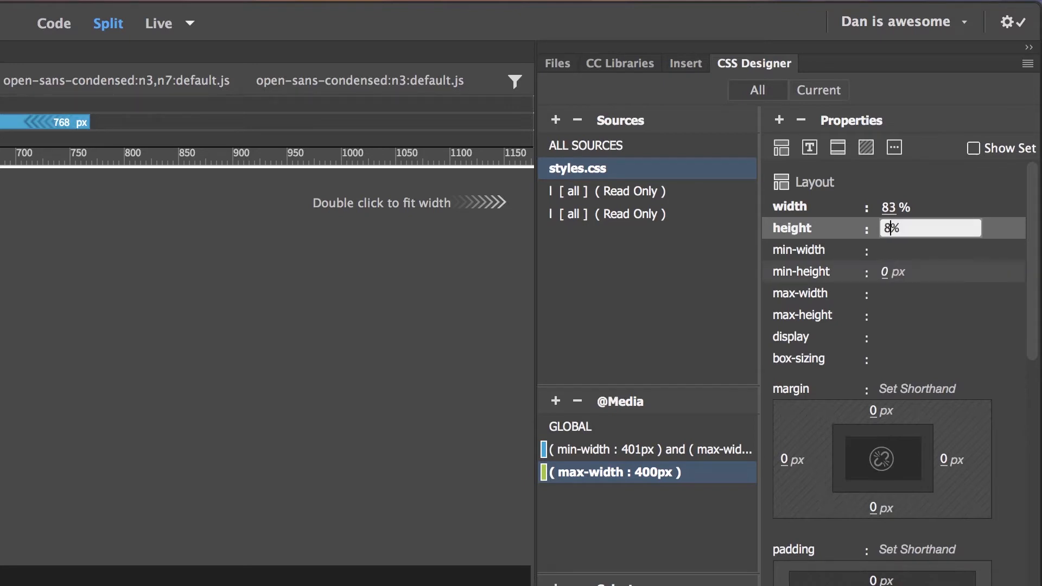
type("83")
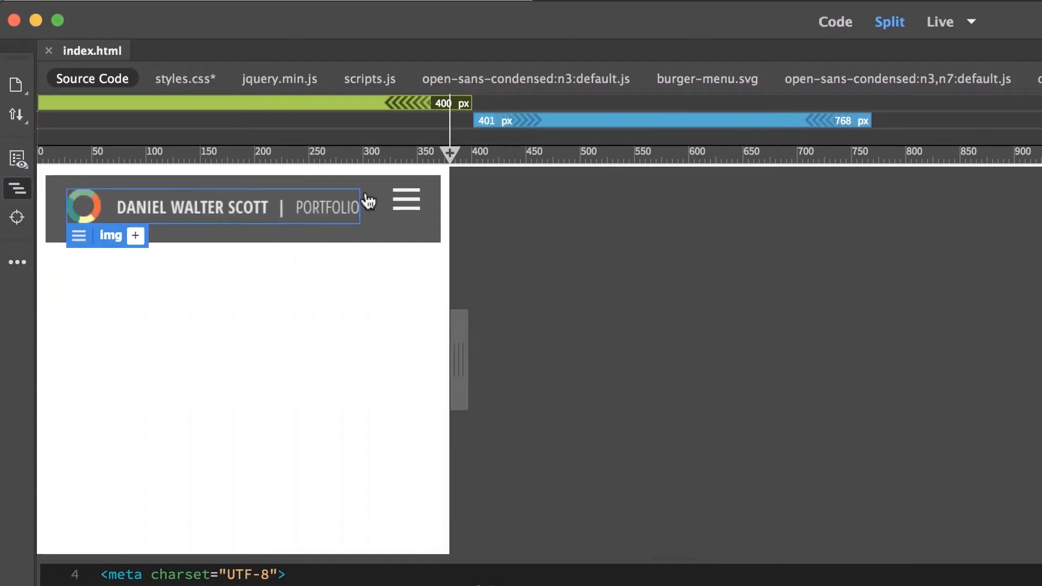
mouse_move(462, 370)
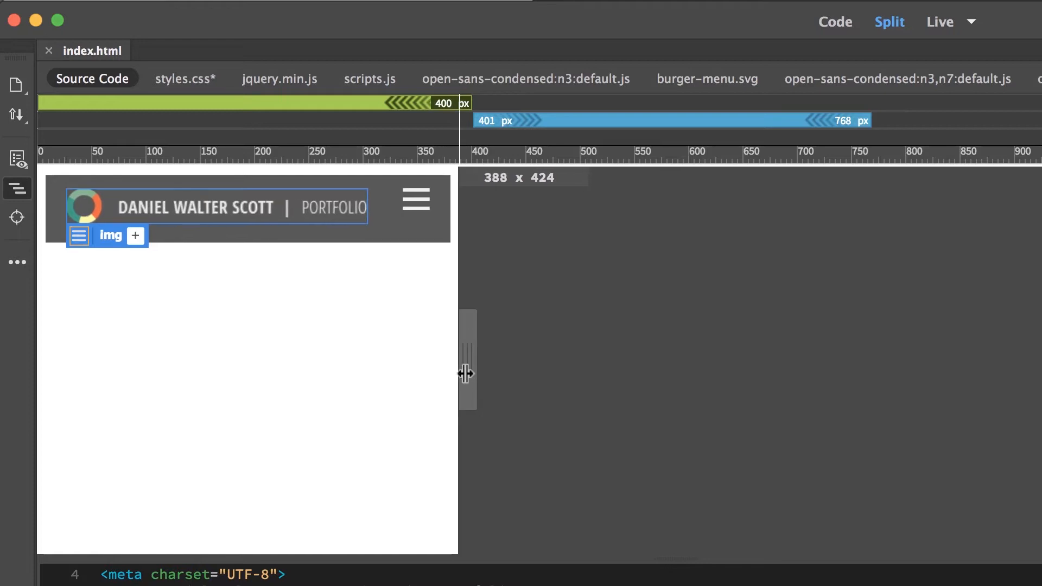
Step: Resize the Live view between about 257 and 390 px to check the logo scaling
left_click_drag(465, 372, 387, 377)
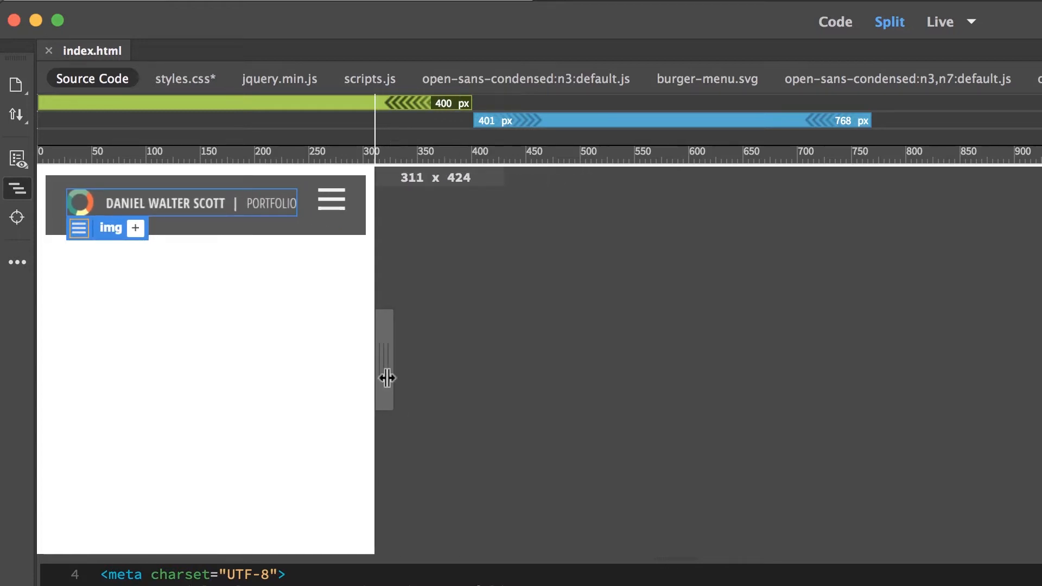
left_click_drag(385, 379, 397, 379)
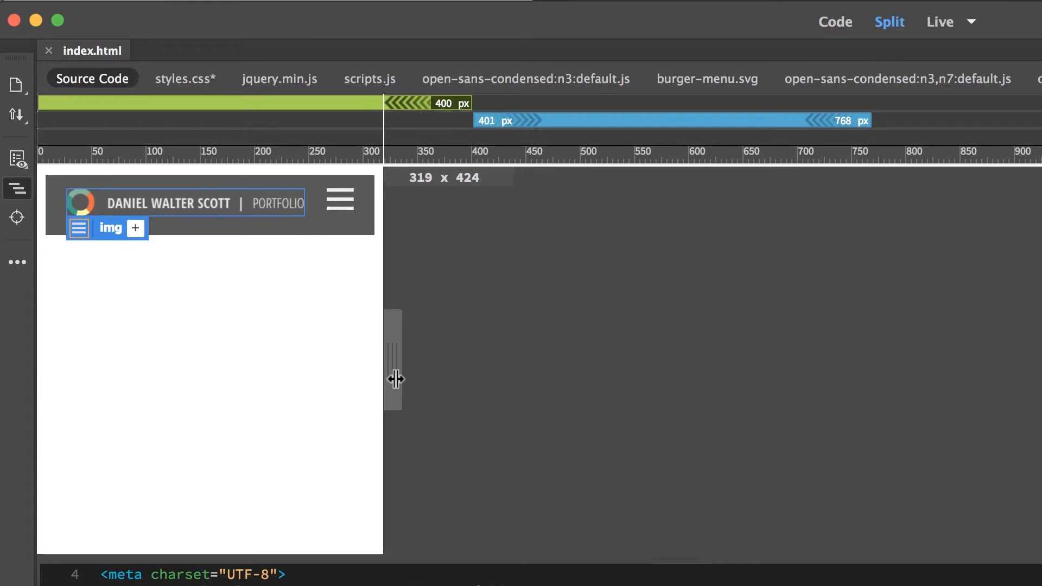
left_click_drag(396, 379, 325, 390)
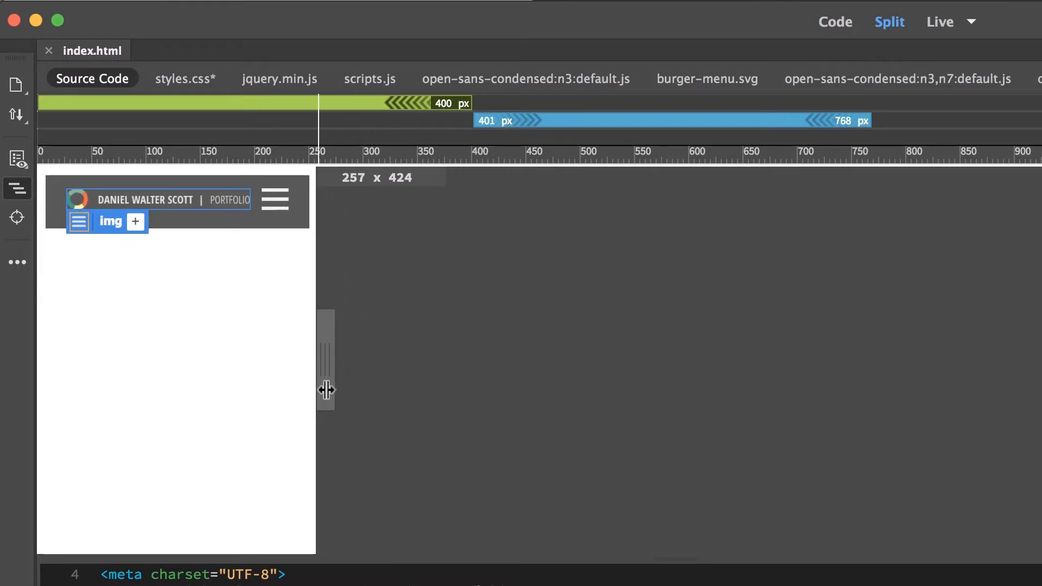
left_click_drag(326, 390, 332, 392)
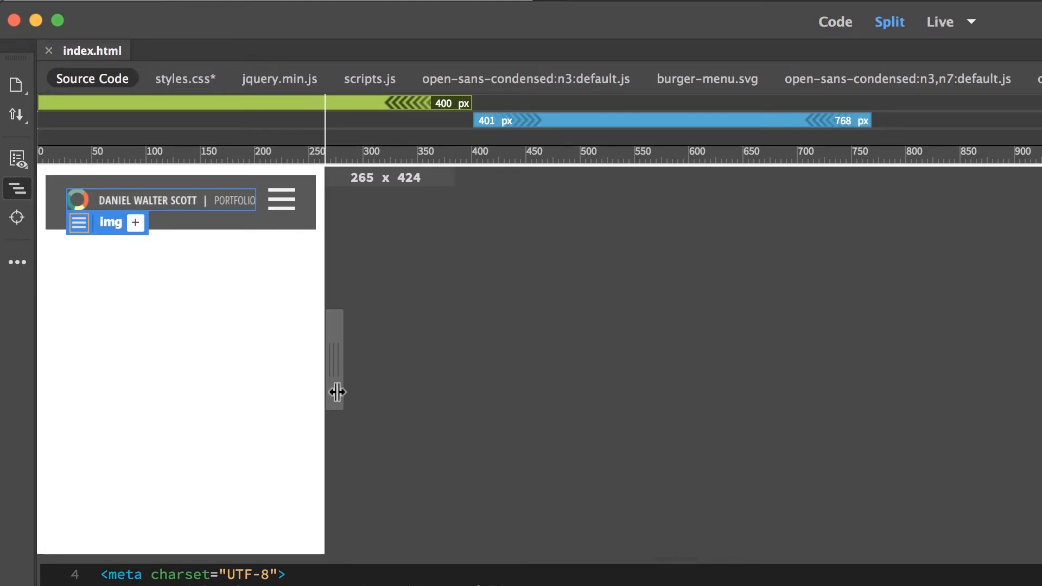
left_click_drag(335, 391, 367, 403)
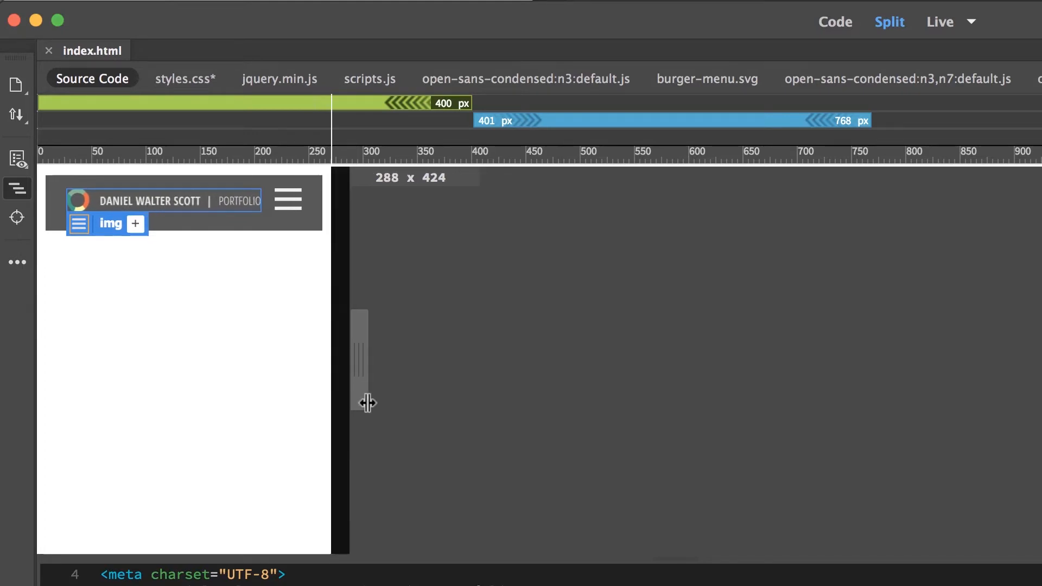
left_click_drag(367, 402, 369, 411)
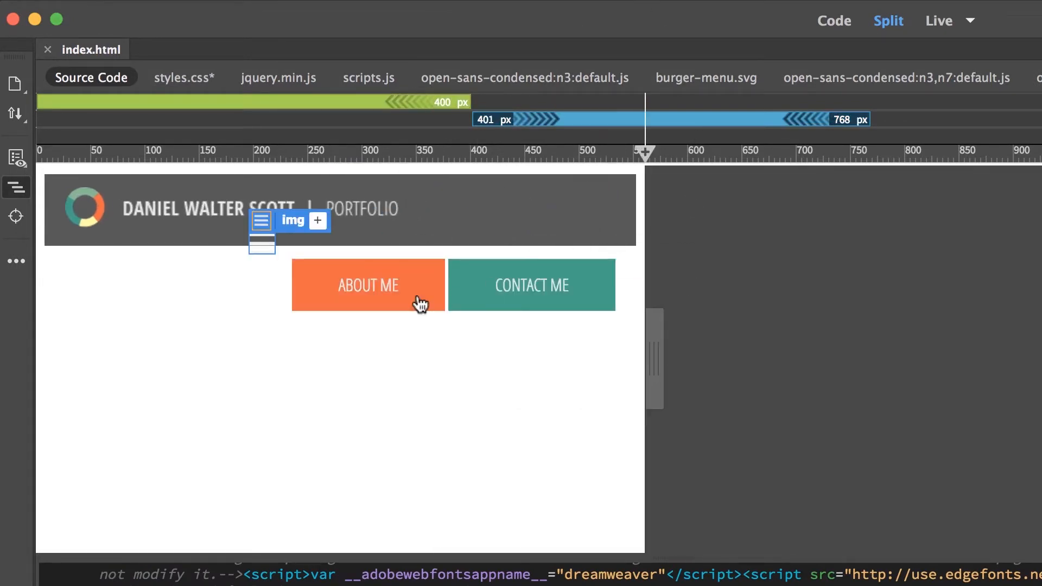
mouse_move(362, 302)
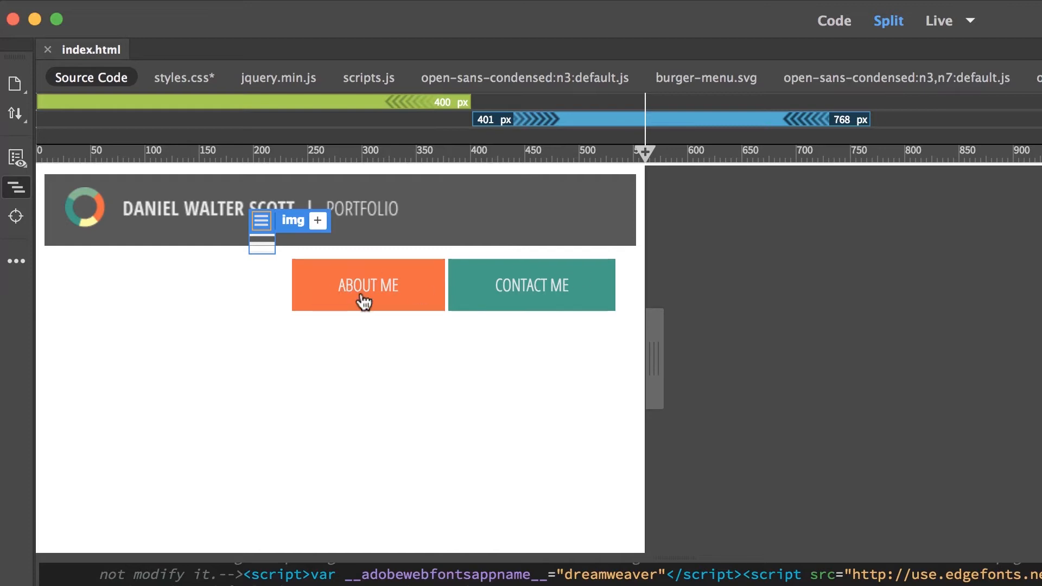
mouse_move(497, 318)
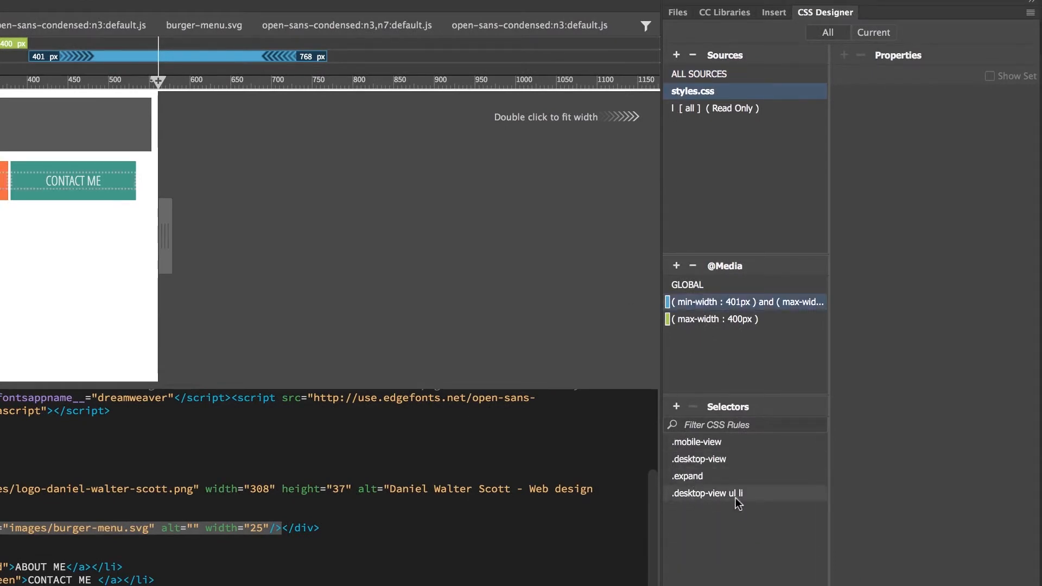
Step: Set the tablet .desktop-view ul li rule to display block, then reselect the 400px query
left_click(705, 493)
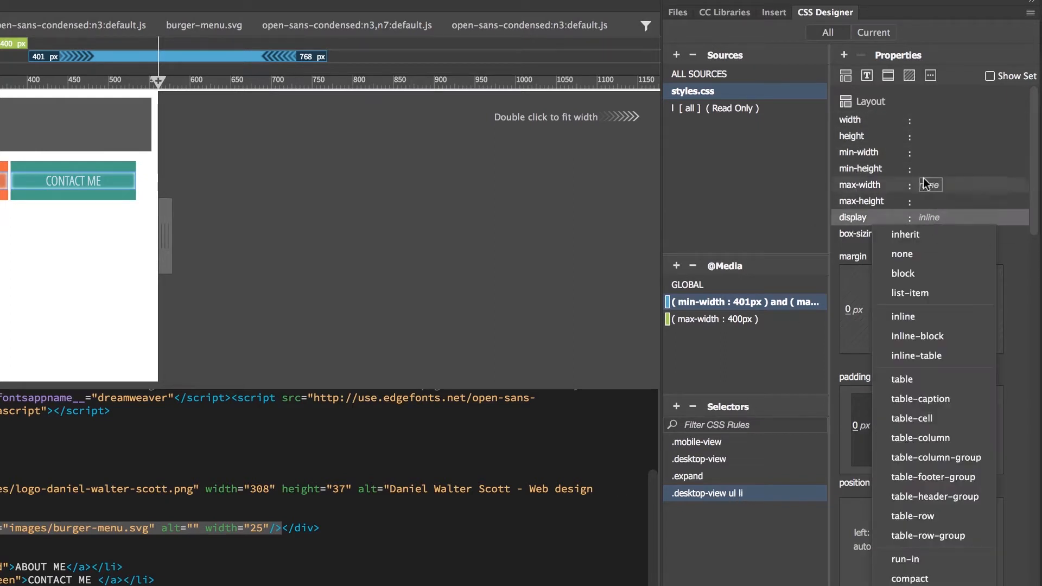
mouse_move(925, 336)
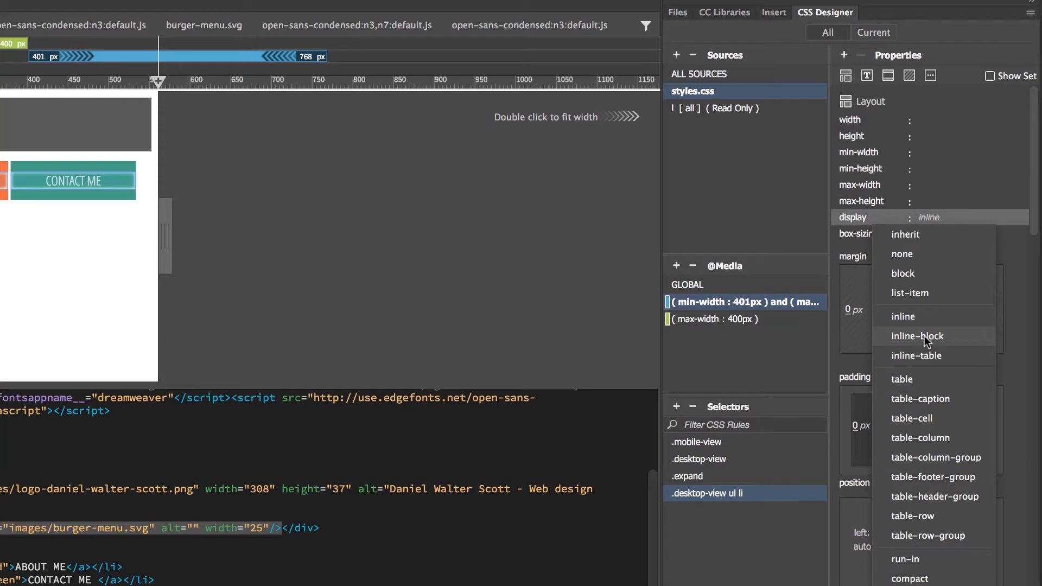
left_click(903, 273)
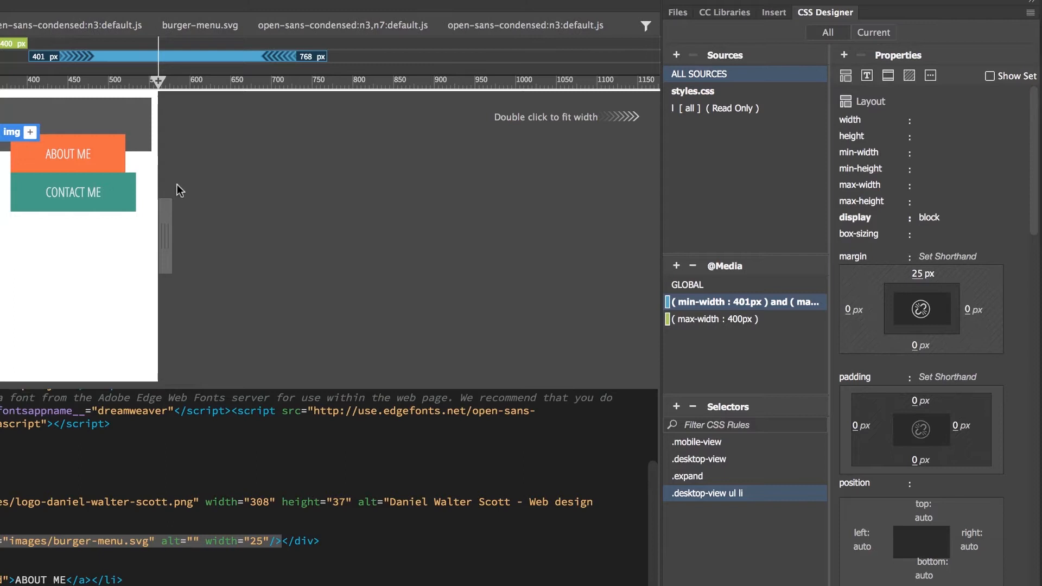
left_click(707, 493)
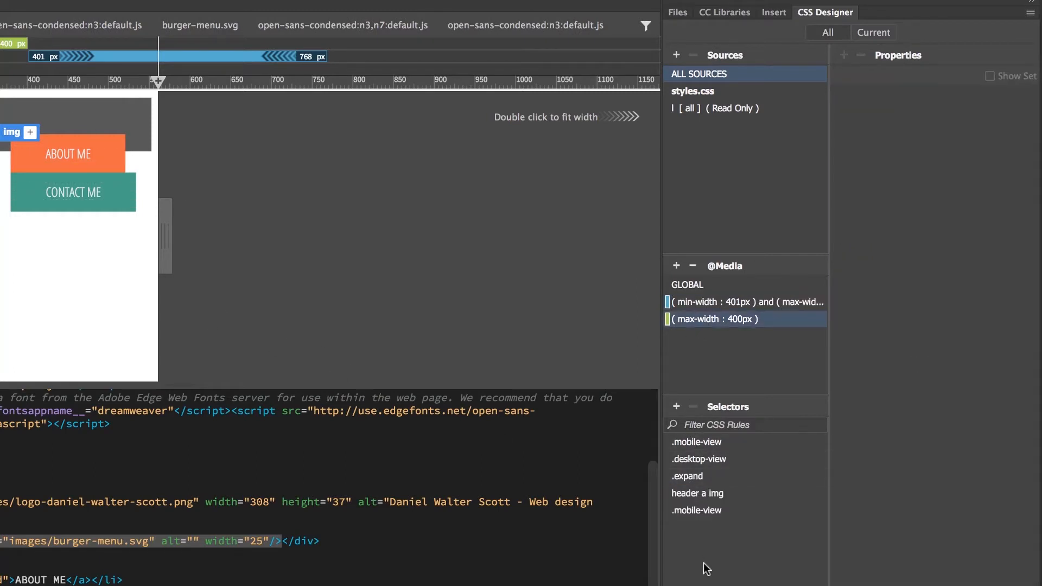
Step: Reselect the tablet breakpoint's .desktop-view ul li rule in the Selectors list
left_click(743, 301)
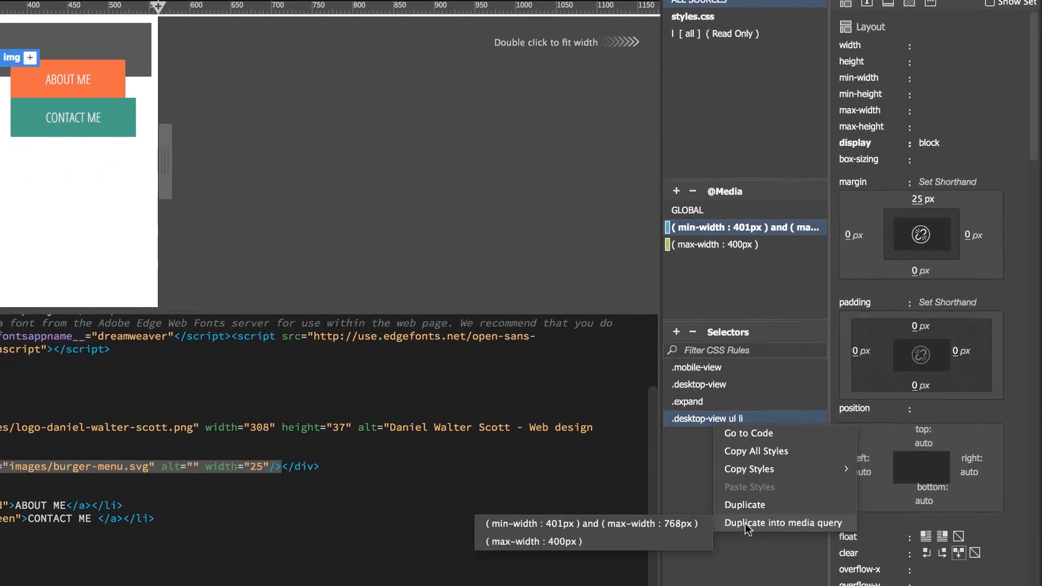
scroll("down", 3)
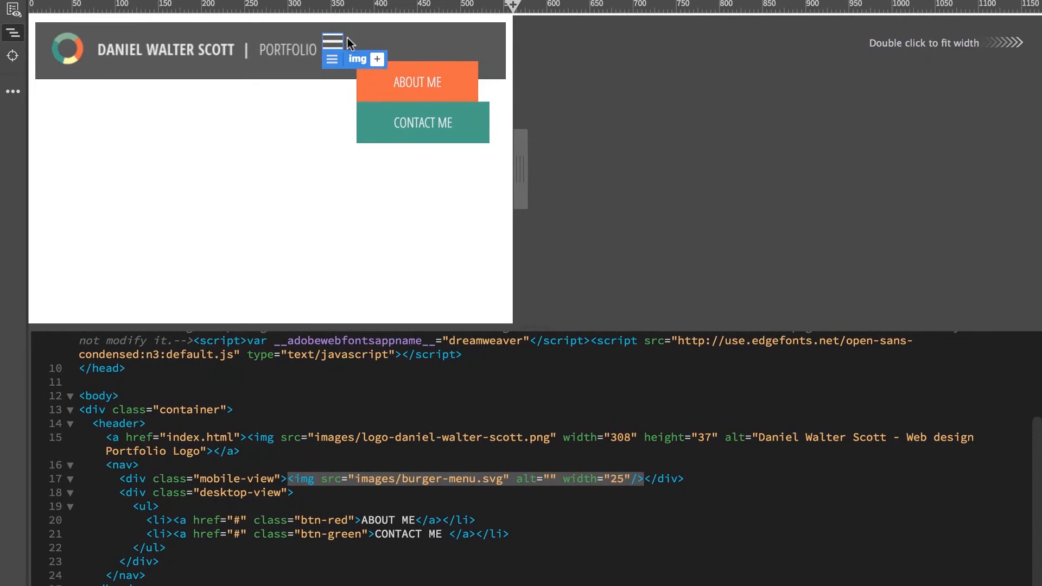
mouse_move(335, 233)
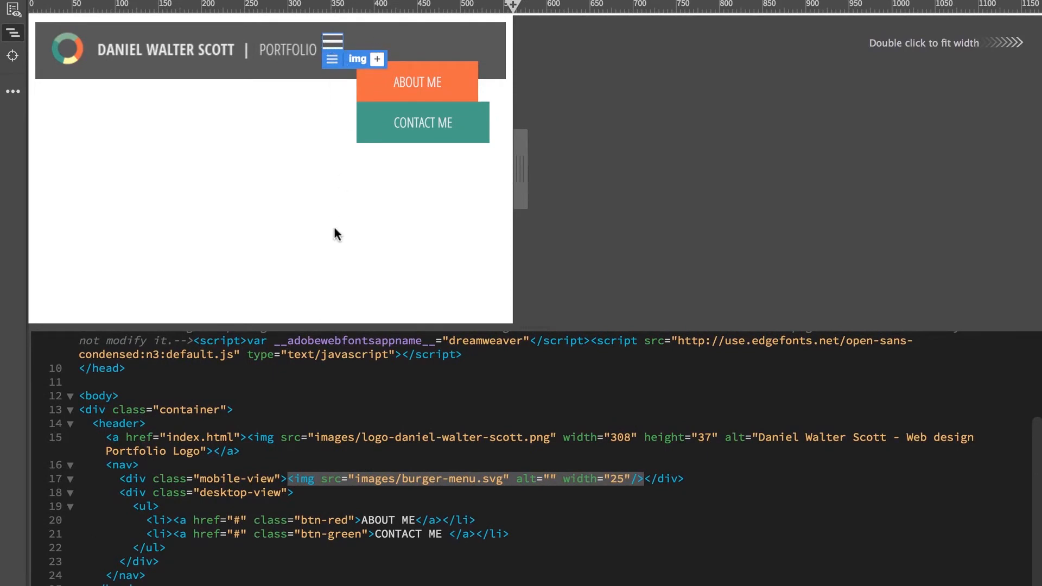
mouse_move(419, 229)
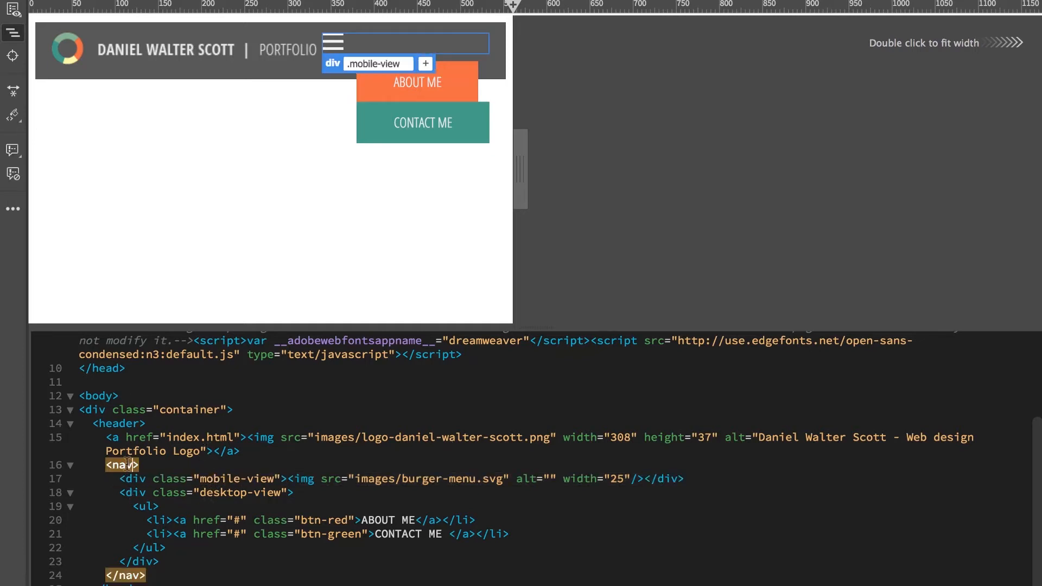
Step: Move the mobile-view div with burger-menu.svg above the <nav> tag inside the header
left_click(206, 492)
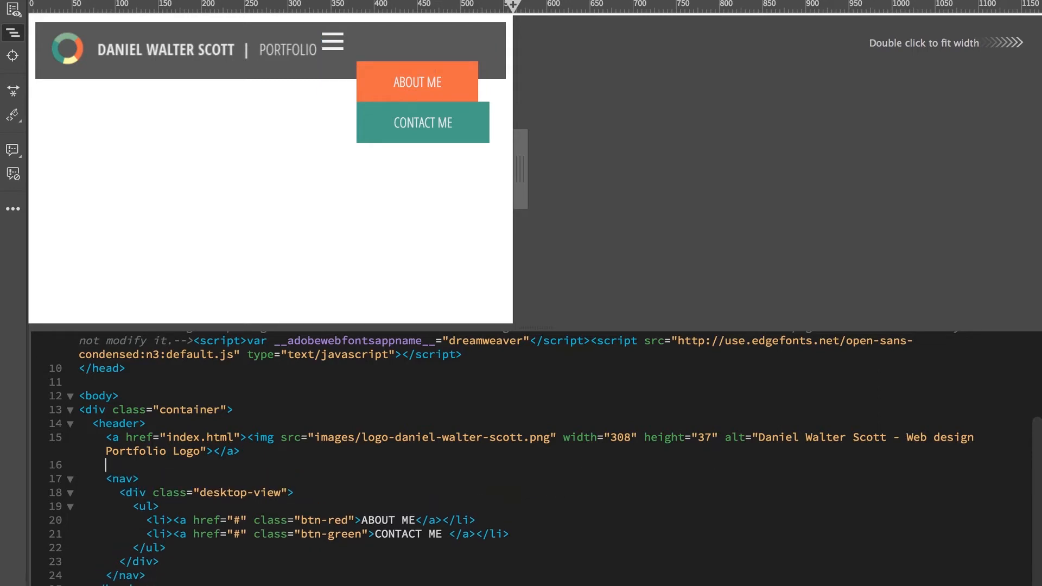
type("<div class=\"mobile-view\"><img src=\"images/burger-menu.svg\" alt=\"\" width=\"25\"/></div>")
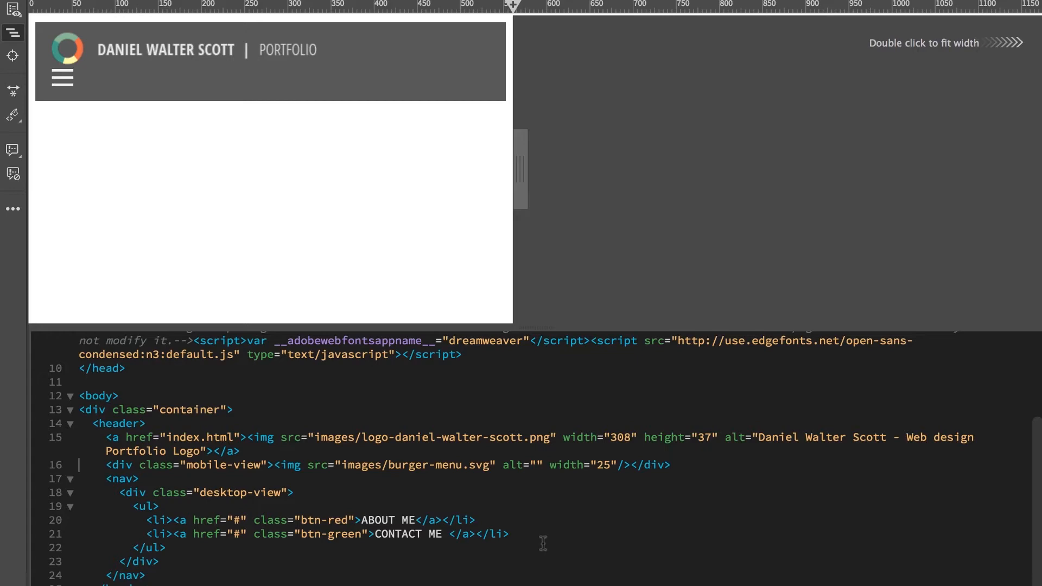
mouse_move(575, 48)
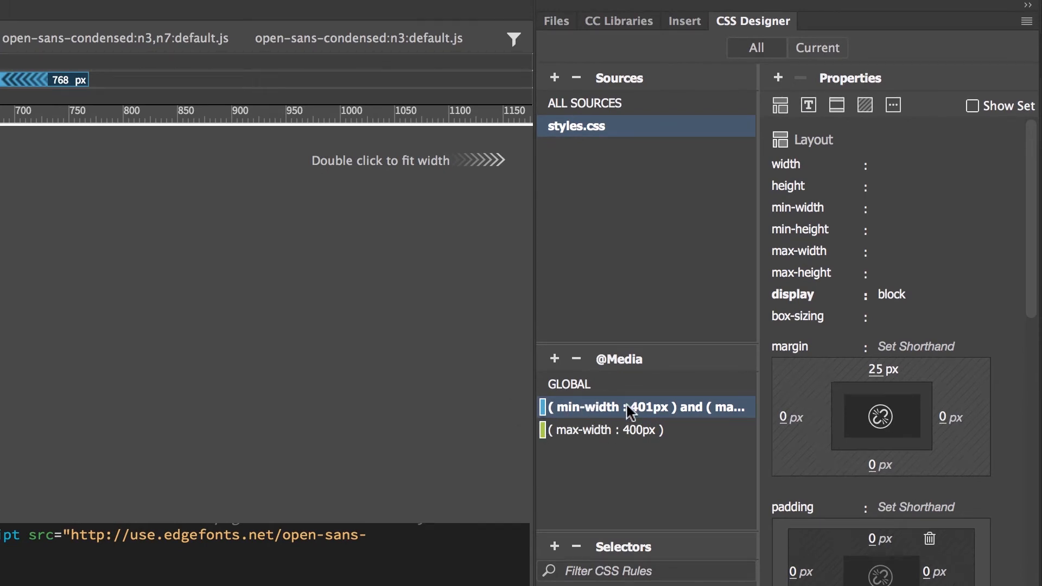
mouse_move(630, 412)
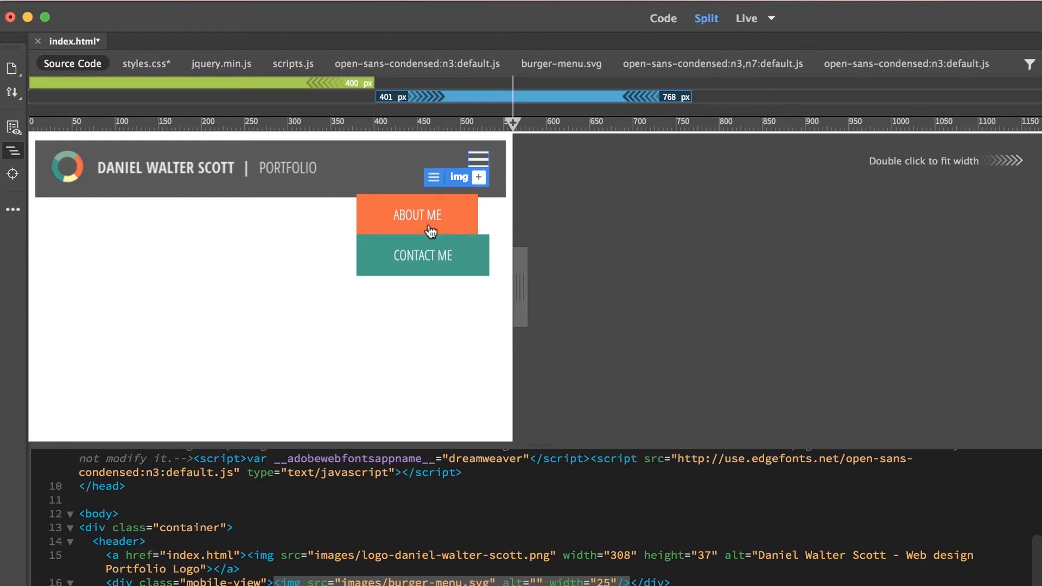
mouse_move(483, 287)
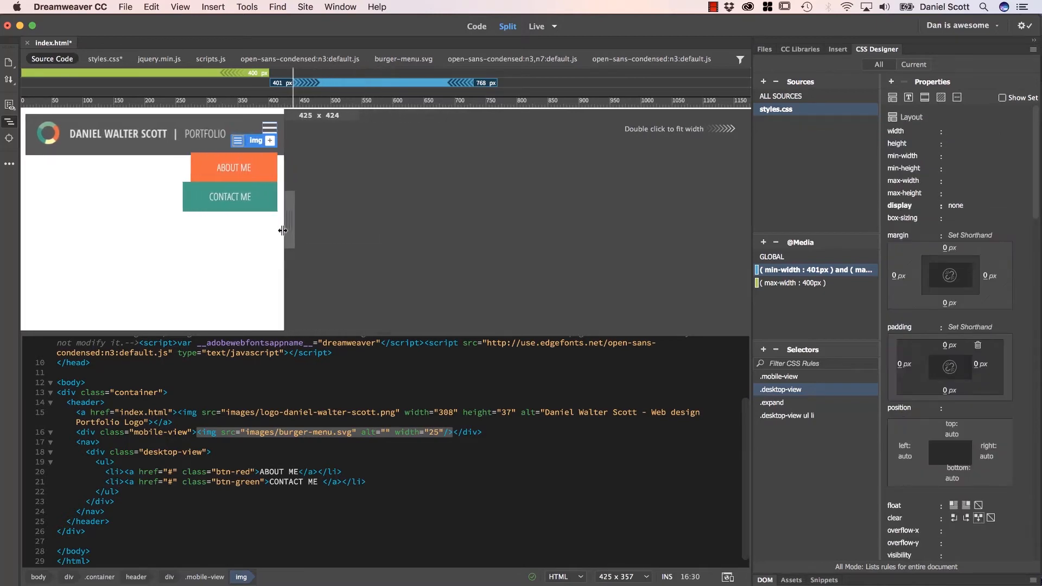
Step: Float .mobile-view right in the max-width 400px media query at mobile width
left_click_drag(281, 230, 251, 230)
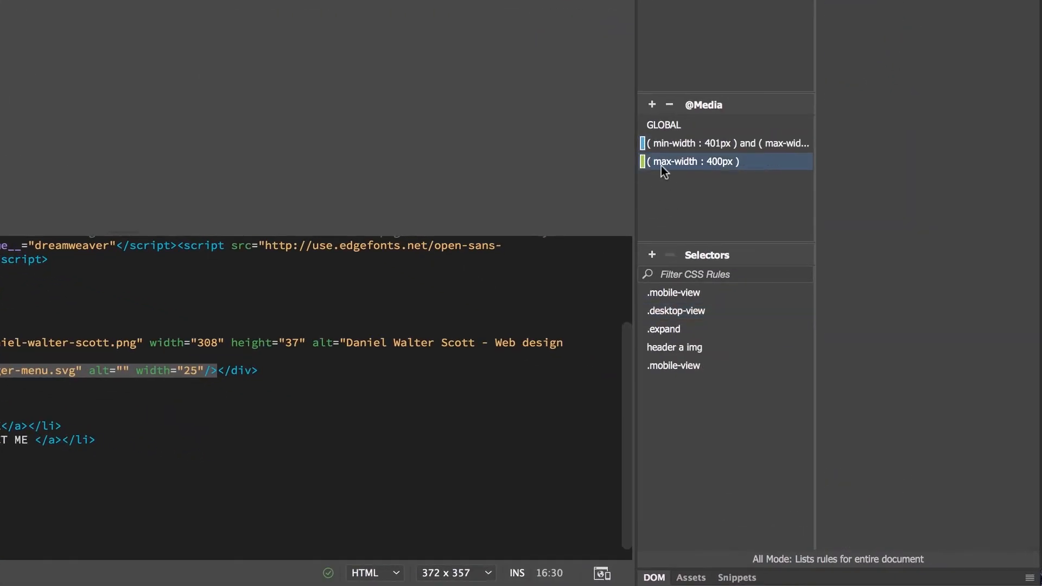
left_click(672, 293)
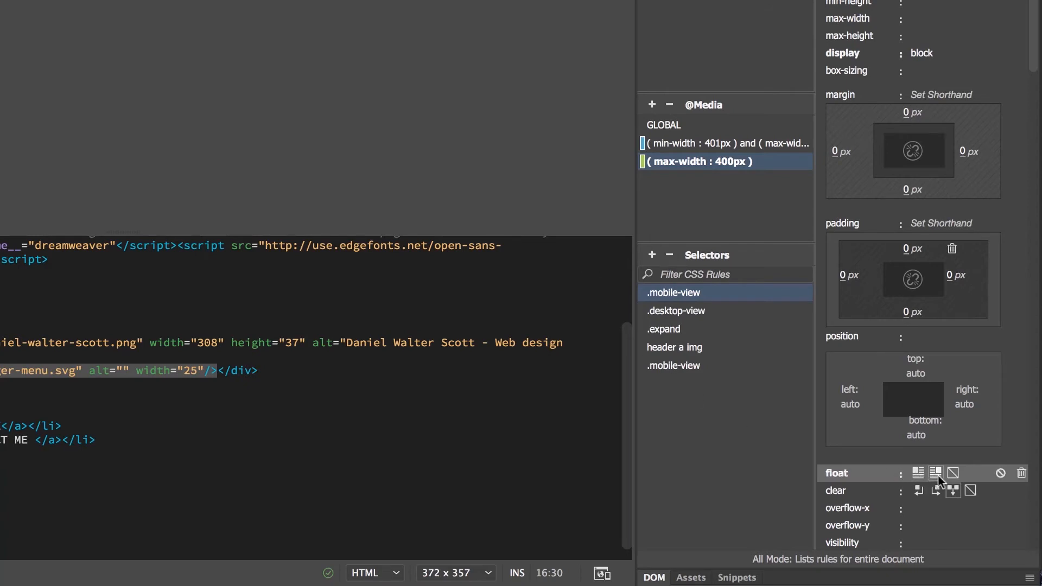
left_click(676, 489)
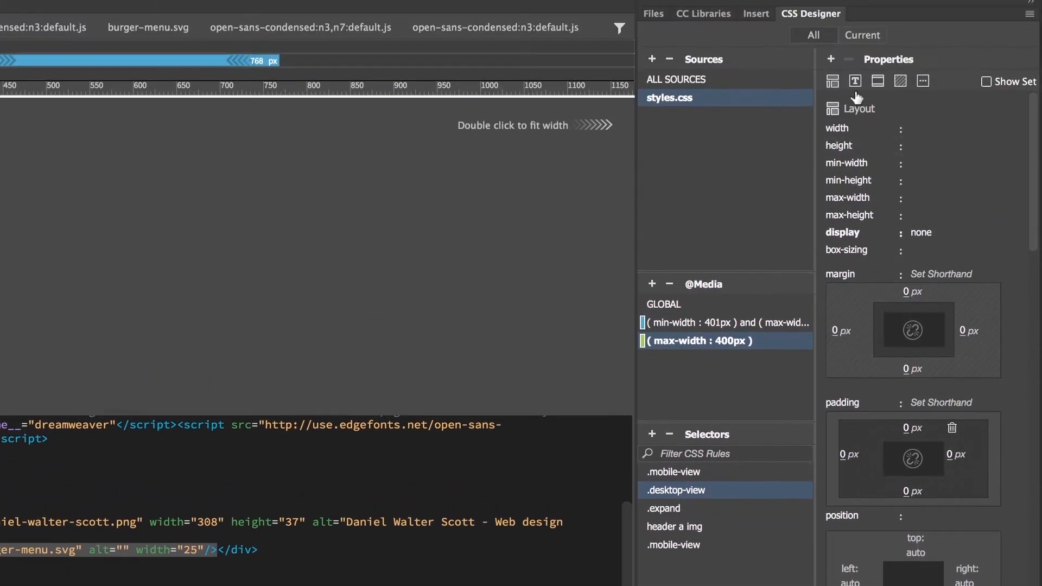
left_click(855, 80)
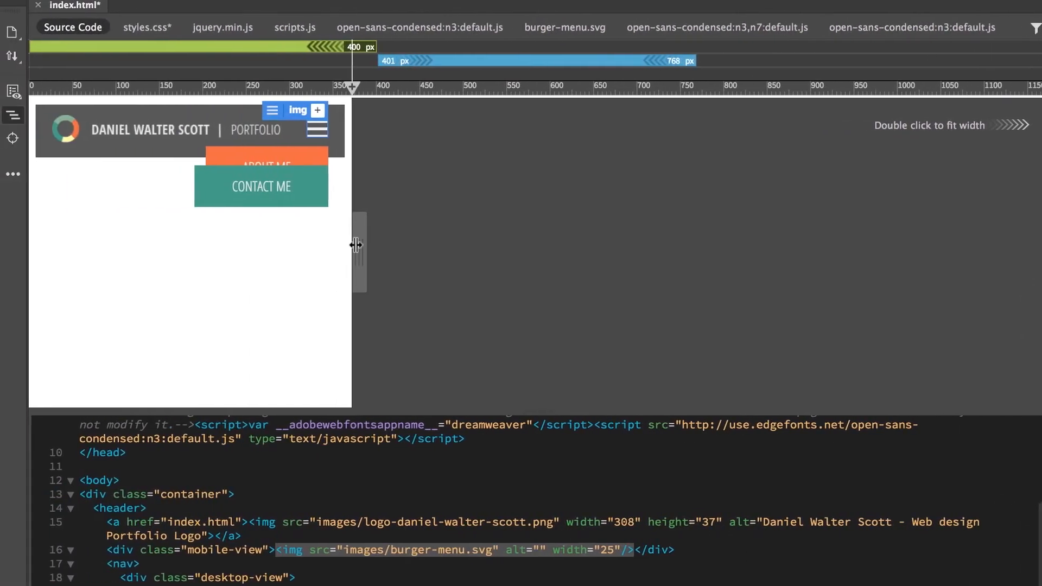
Step: Widen the preview to tablet width and select the tablet burger menu rule
left_click_drag(355, 244, 452, 243)
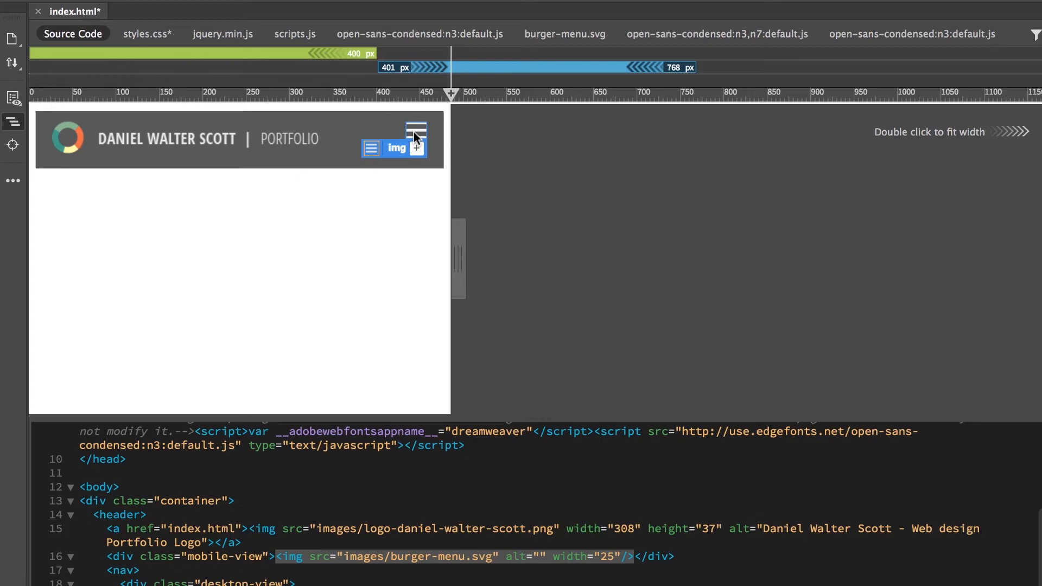
mouse_move(251, 565)
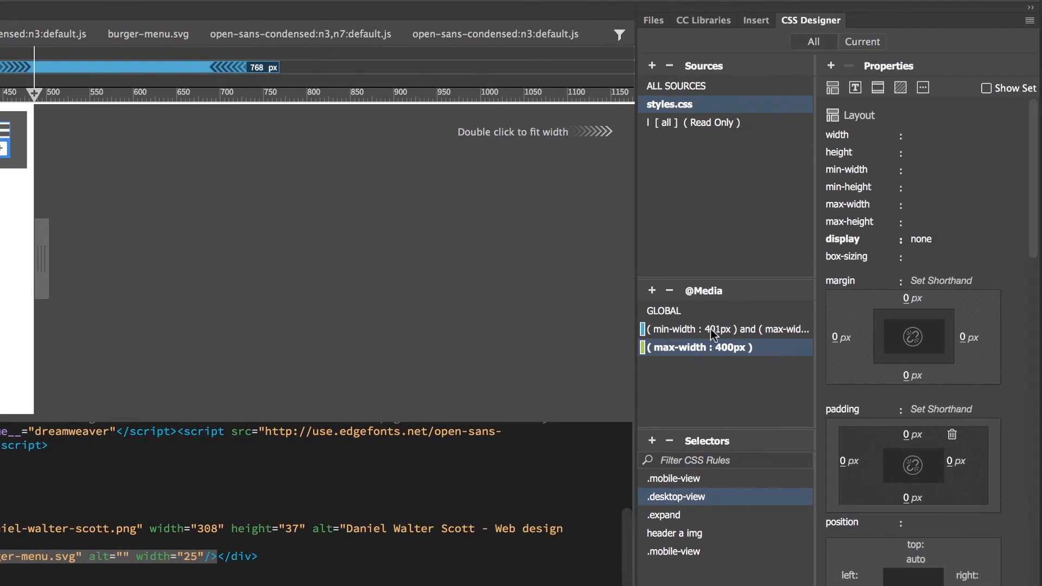
left_click(725, 329)
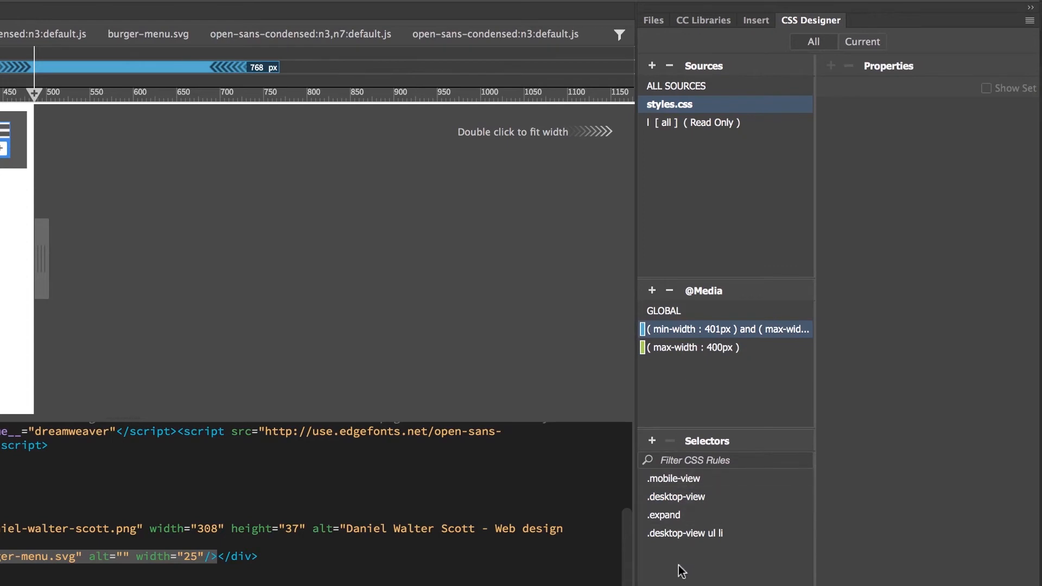
mouse_move(672, 479)
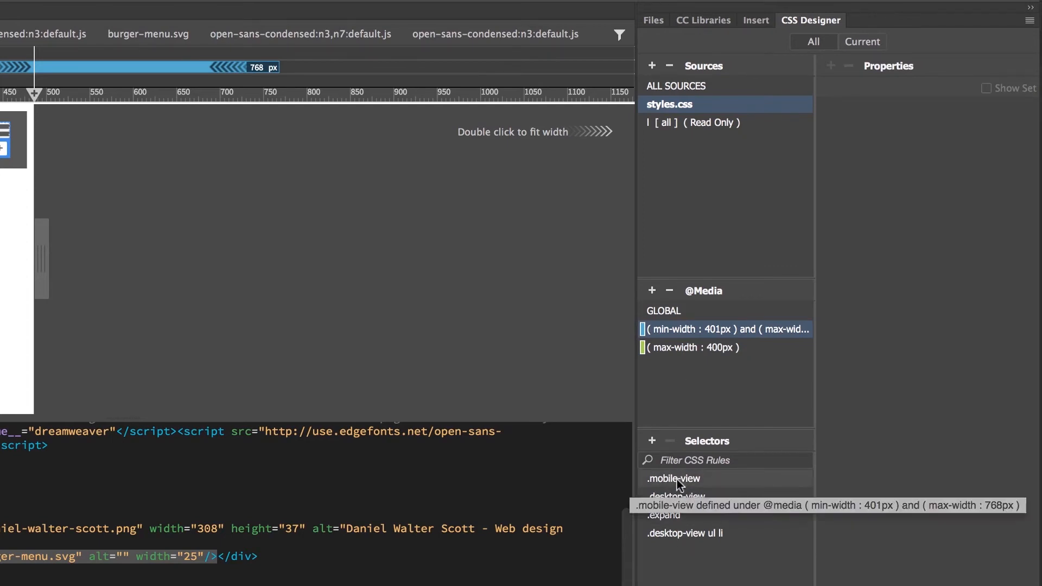
left_click(672, 479)
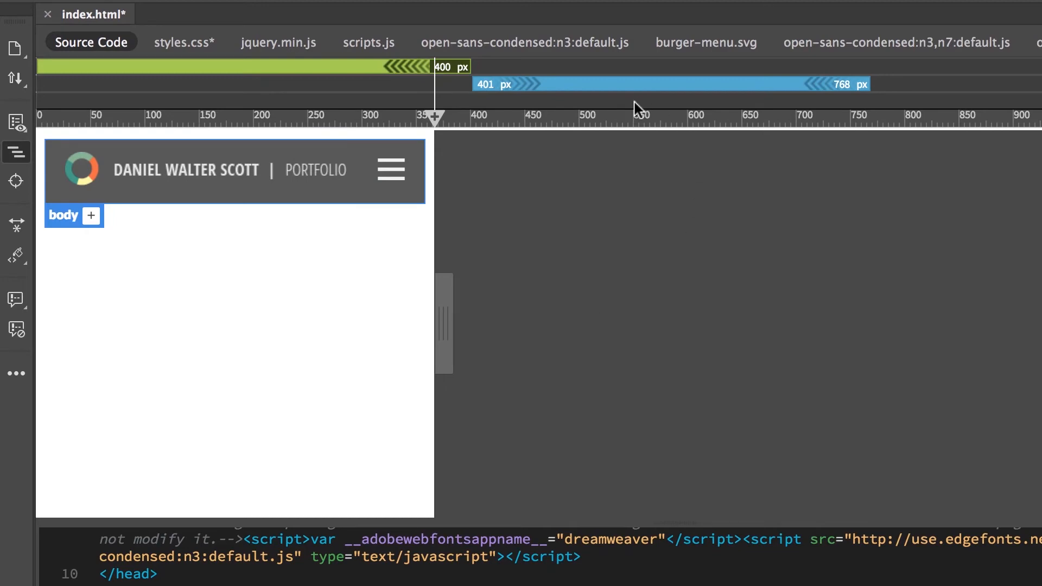
mouse_move(637, 89)
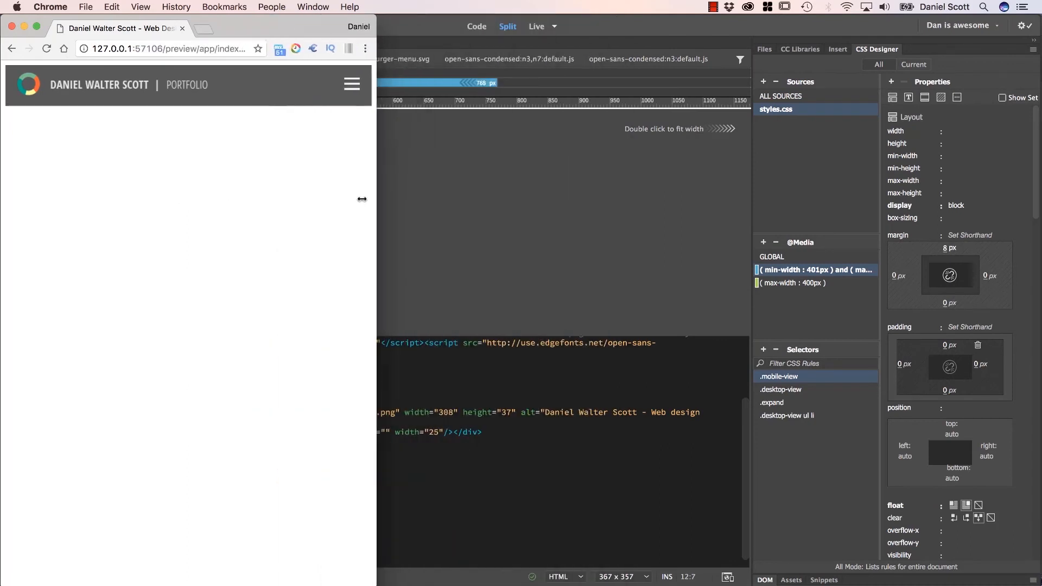
Step: Open the portfolio page preview in Google Chrome
left_click(351, 85)
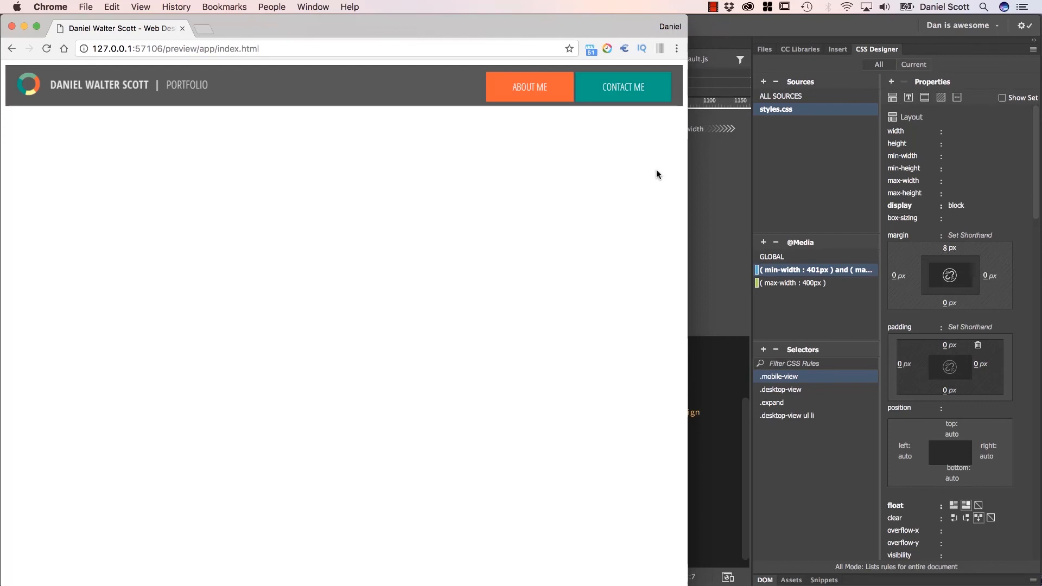
mouse_move(657, 166)
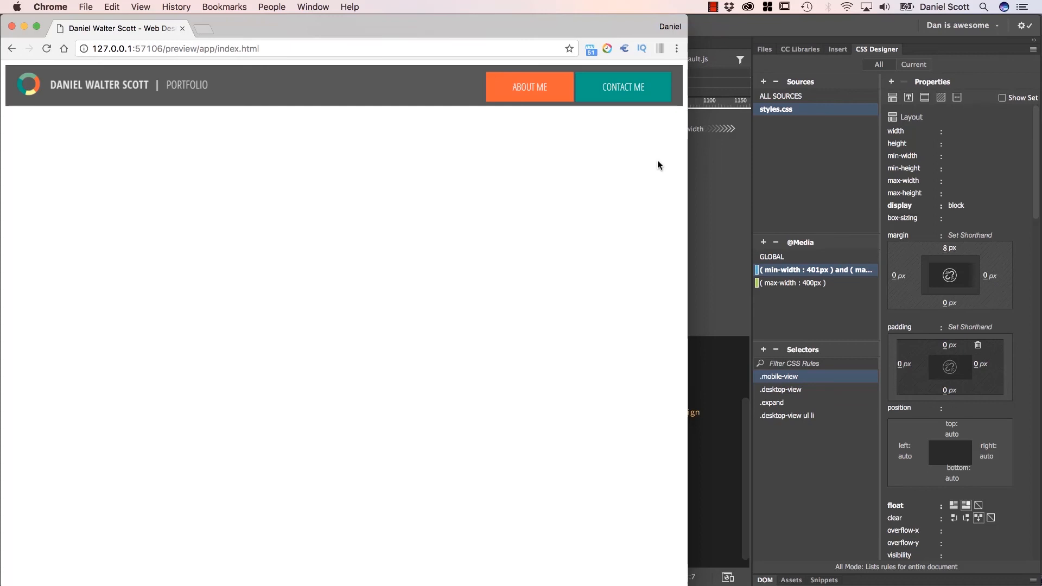